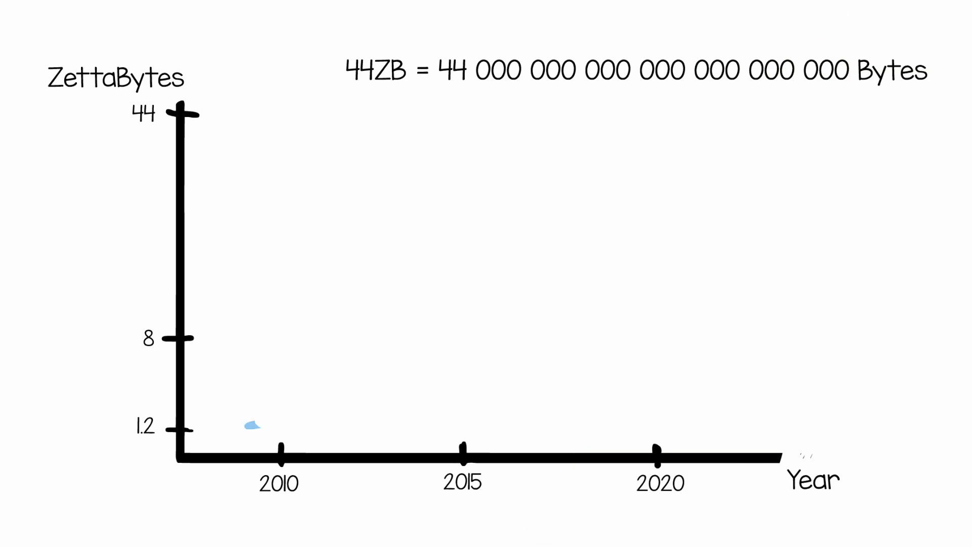
drag(248, 426, 461, 341)
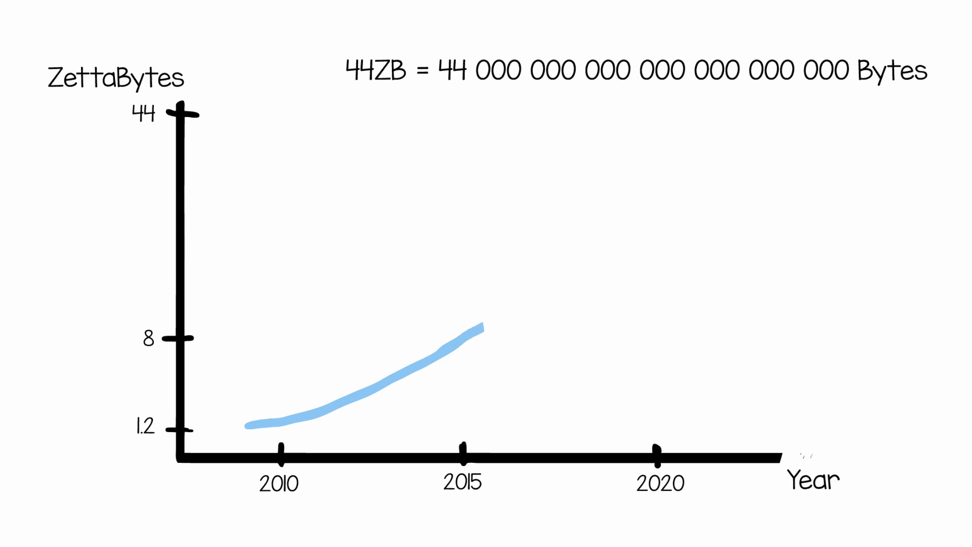
drag(483, 325, 642, 134)
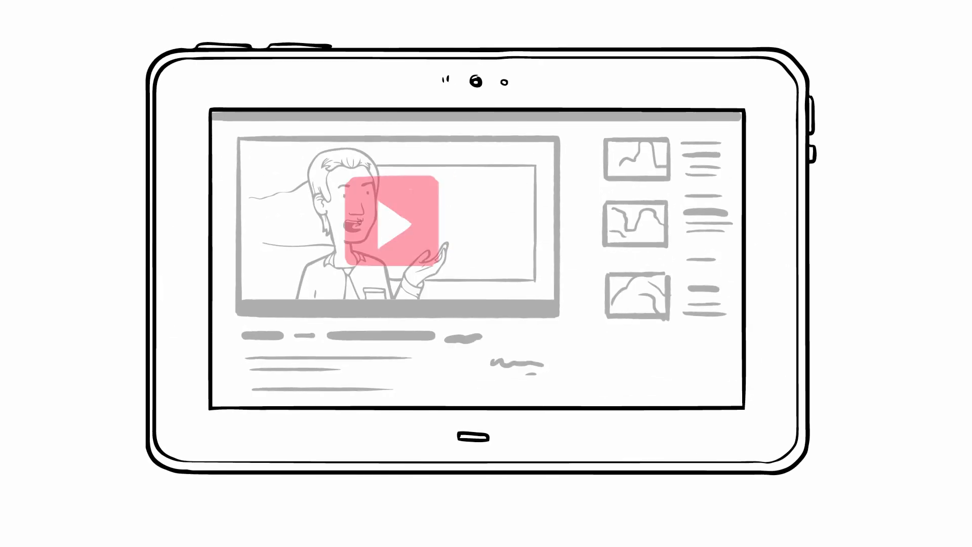
click(392, 223)
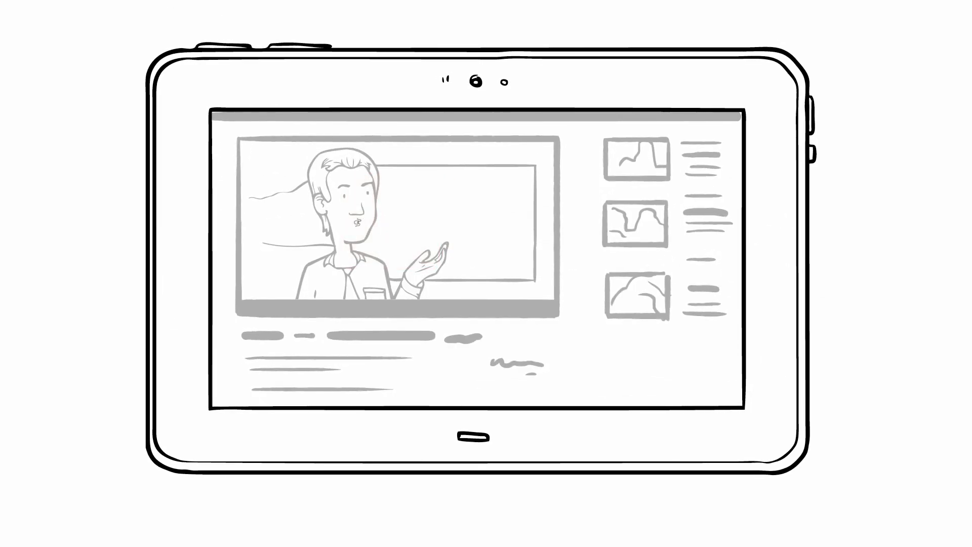